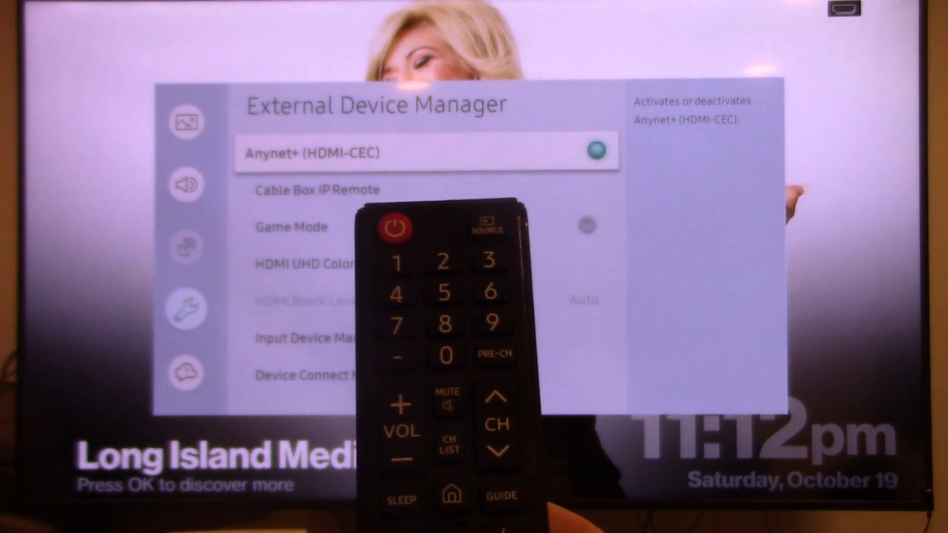
Step: Move down the Samsung TV menu toward External Device Manager to check Anynet+ (HDMI-CEC)
{"action": "key", "text": "down"}
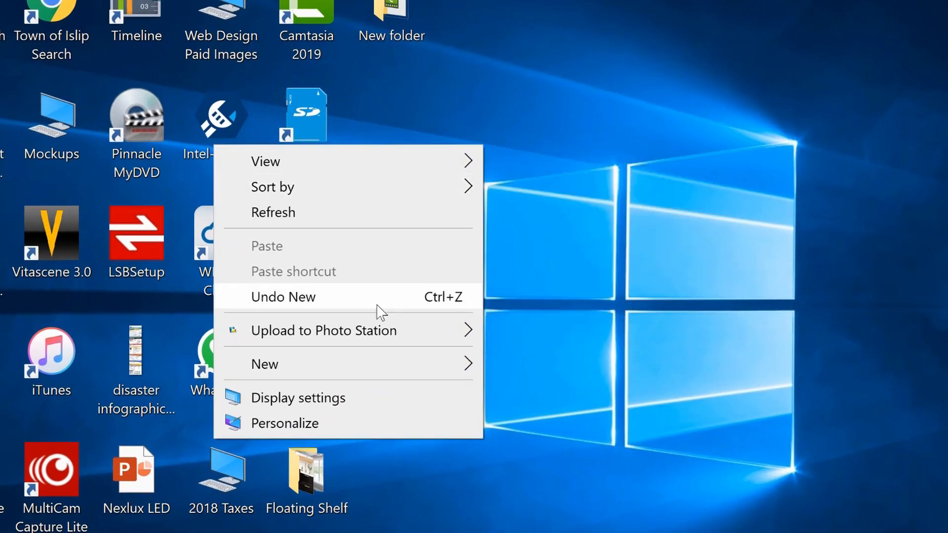
Step: Show the Display page's Multiple displays section with the 'Connect to a wireless display' option
{"action": "left_click", "coordinate": [298, 398]}
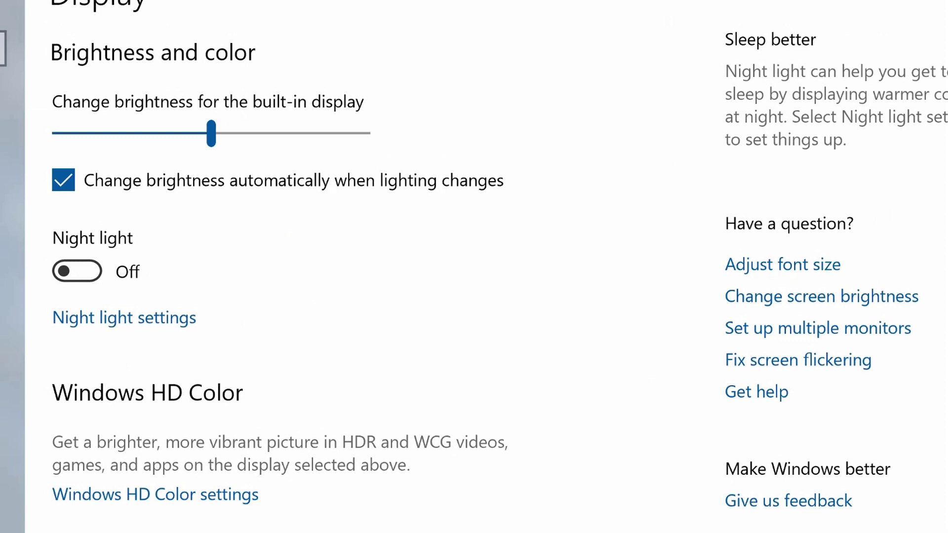
{"action": "scroll", "scroll_direction": "down", "scroll_amount": 3}
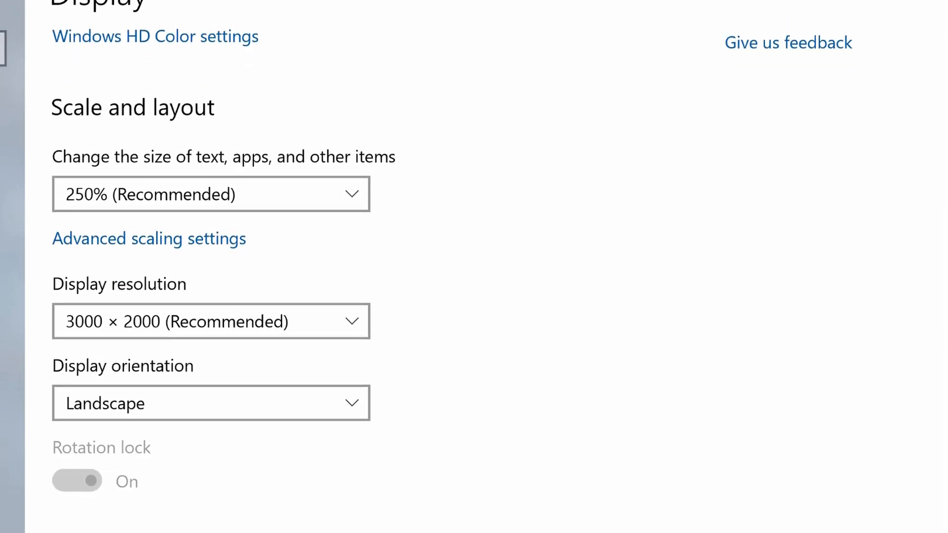
{"action": "scroll", "scroll_direction": "down", "scroll_amount": 3}
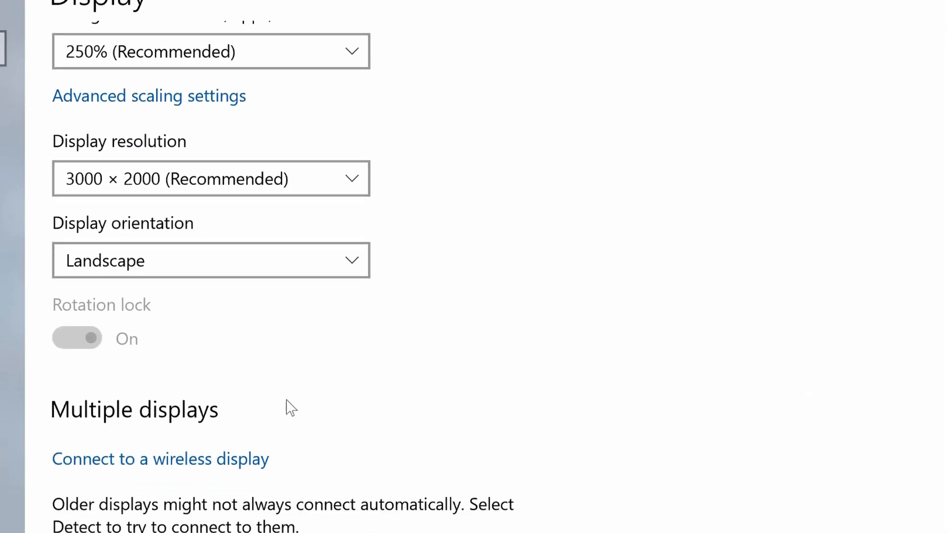
{"action": "scroll", "scroll_direction": "down", "scroll_amount": 3}
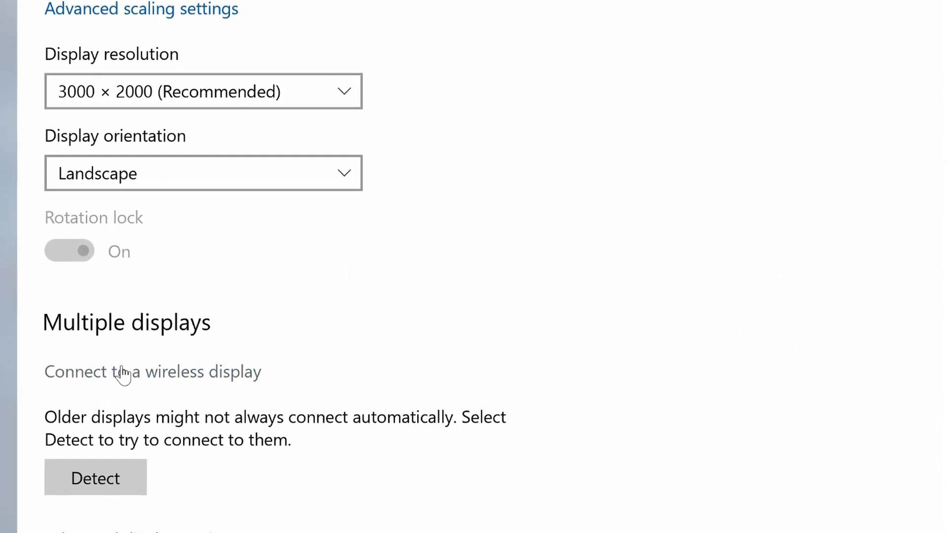
{"action": "scroll", "scroll_direction": "down", "scroll_amount": 3}
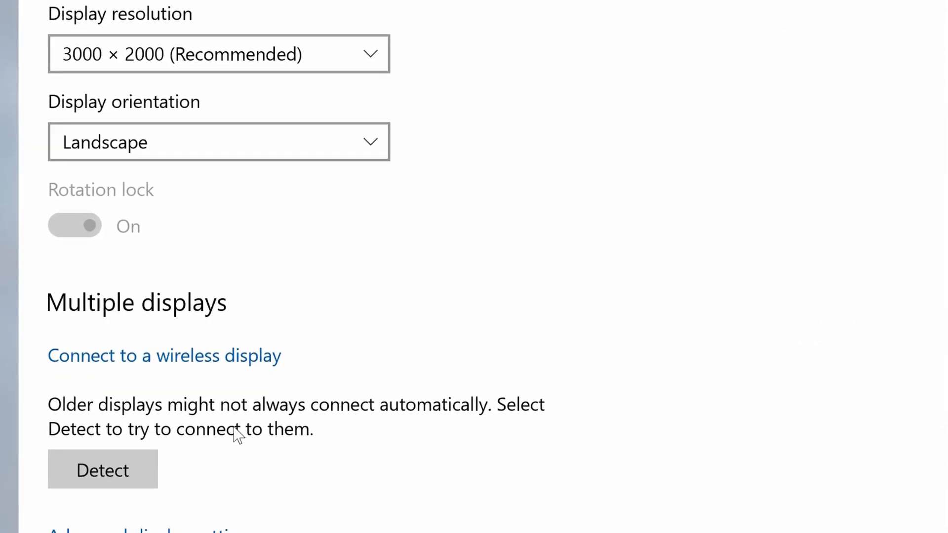
{"action": "scroll", "scroll_direction": "down", "scroll_amount": 3}
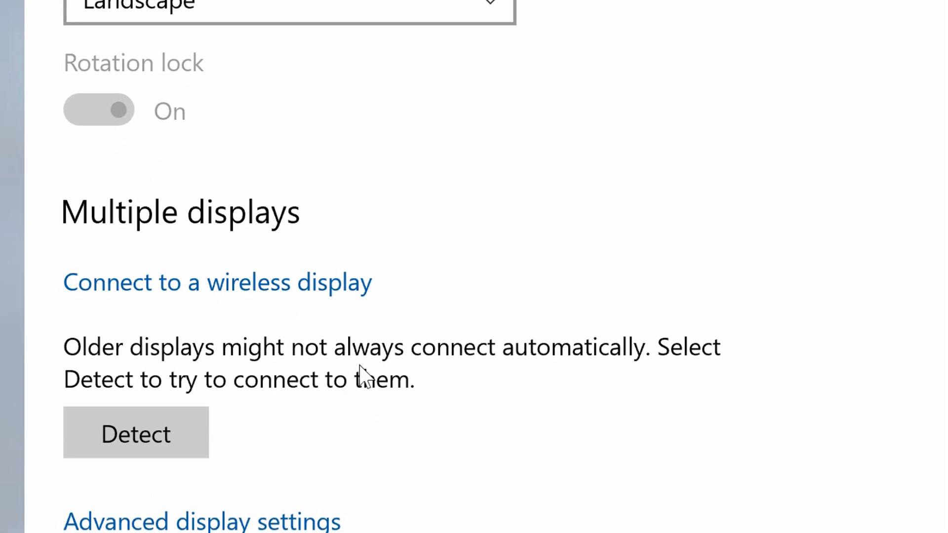
{"action": "mouse_move", "coordinate": [466, 373]}
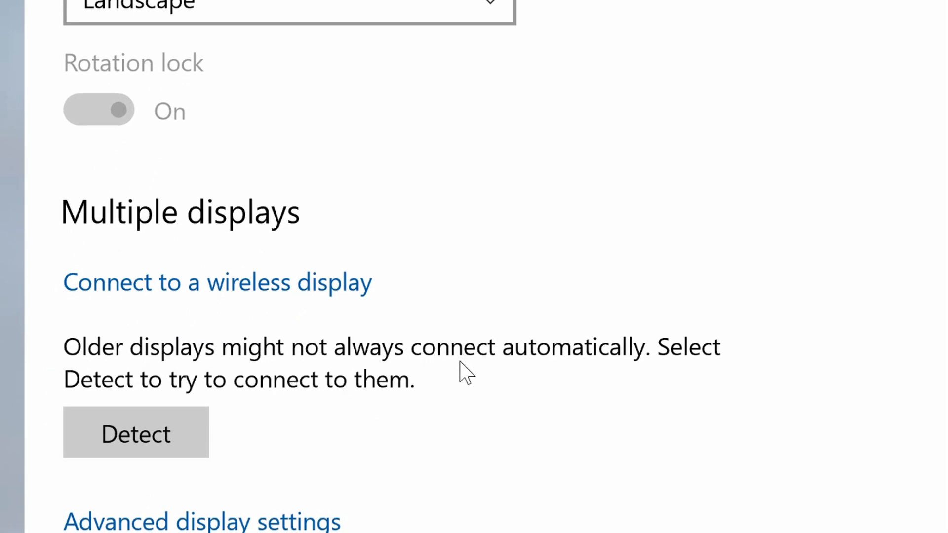
{"action": "mouse_move", "coordinate": [476, 422]}
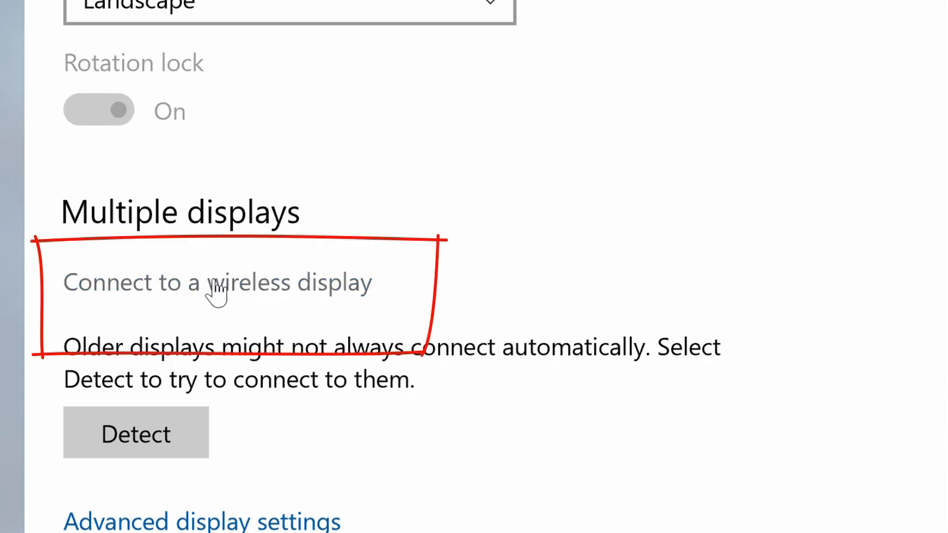
{"action": "mouse_move", "coordinate": [209, 297]}
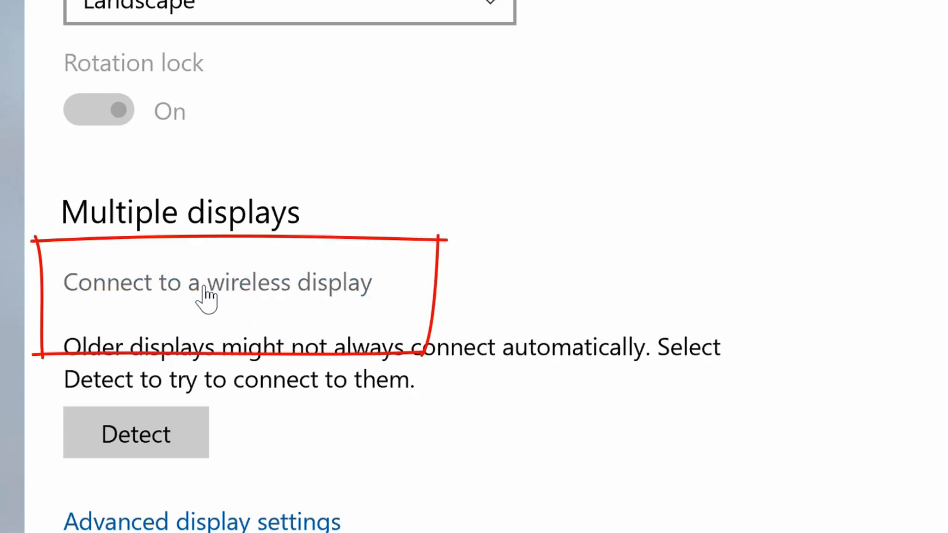
{"action": "scroll", "scroll_direction": "up", "scroll_amount": 3}
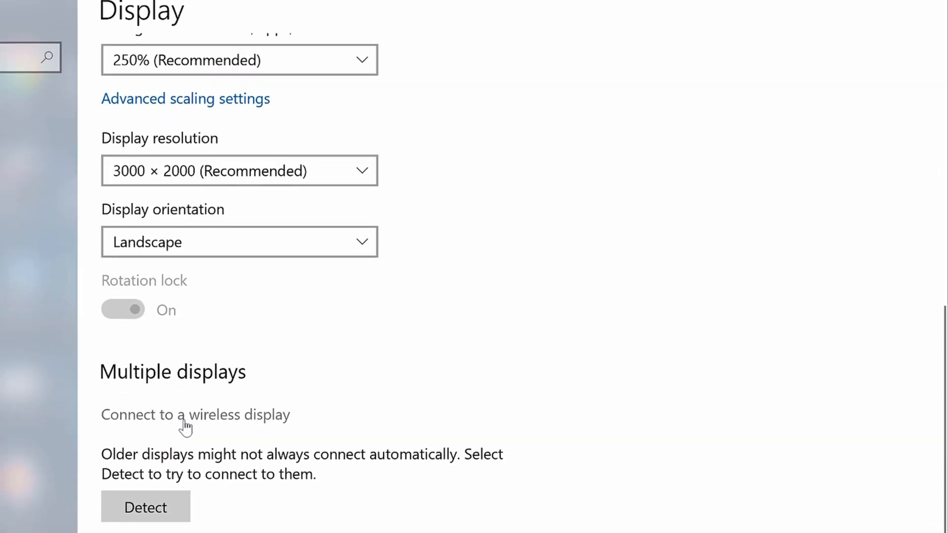
Step: Search for wireless displays and connect to '[TV] Guest Bedroom Samsung (65)' from the Connect pane
{"action": "left_click", "coordinate": [195, 415]}
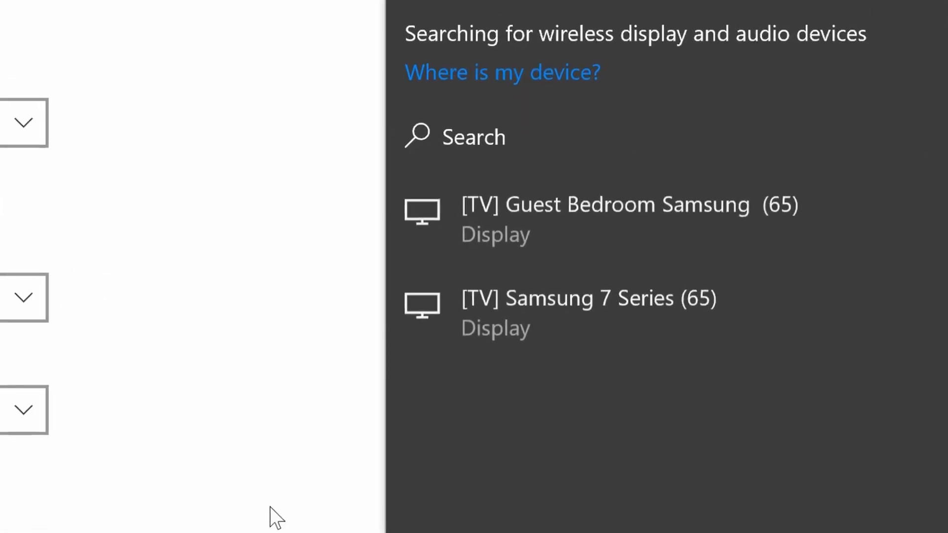
{"action": "mouse_move", "coordinate": [320, 252]}
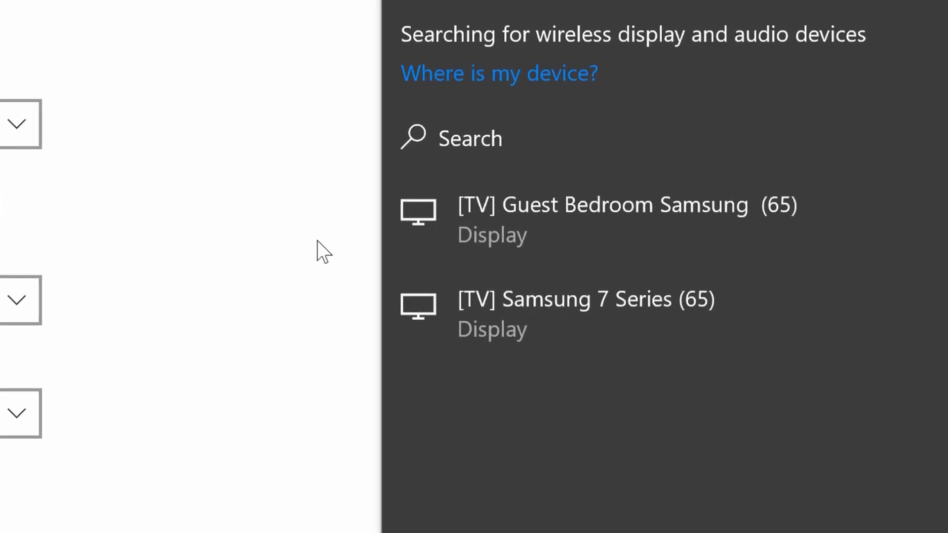
{"action": "mouse_move", "coordinate": [690, 245]}
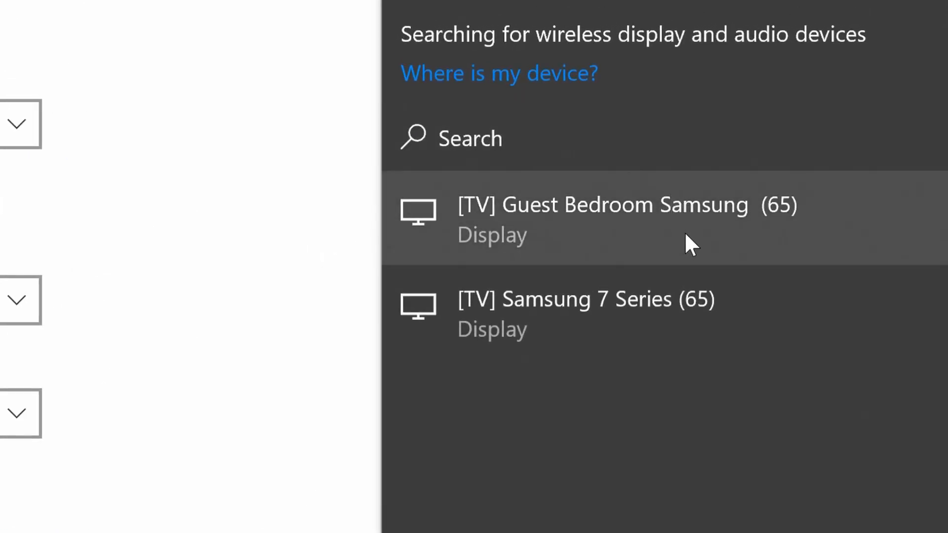
{"action": "mouse_move", "coordinate": [698, 259]}
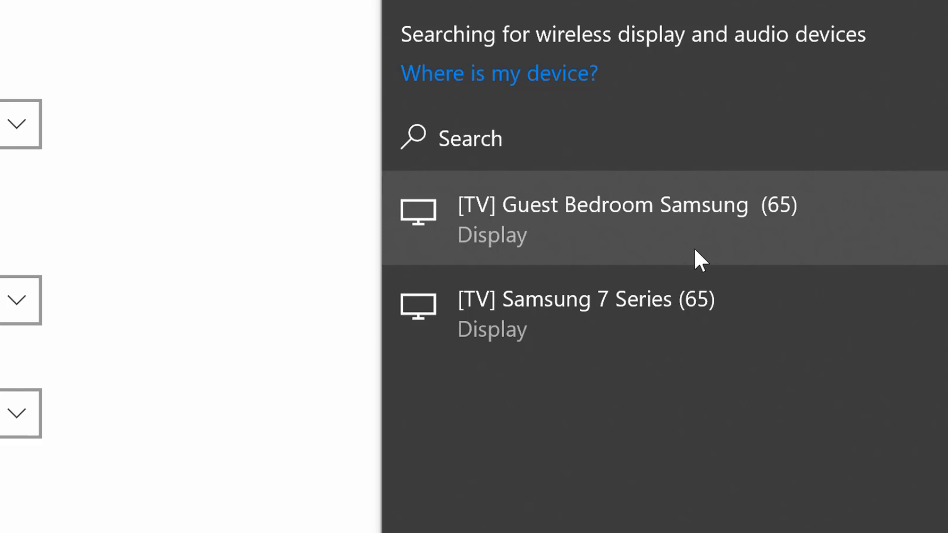
{"action": "mouse_move", "coordinate": [684, 327]}
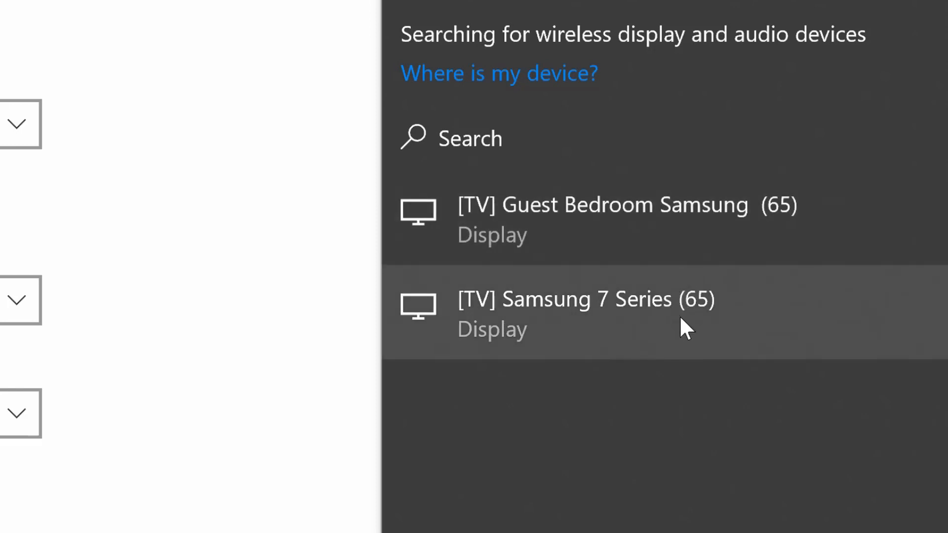
{"action": "mouse_move", "coordinate": [695, 339]}
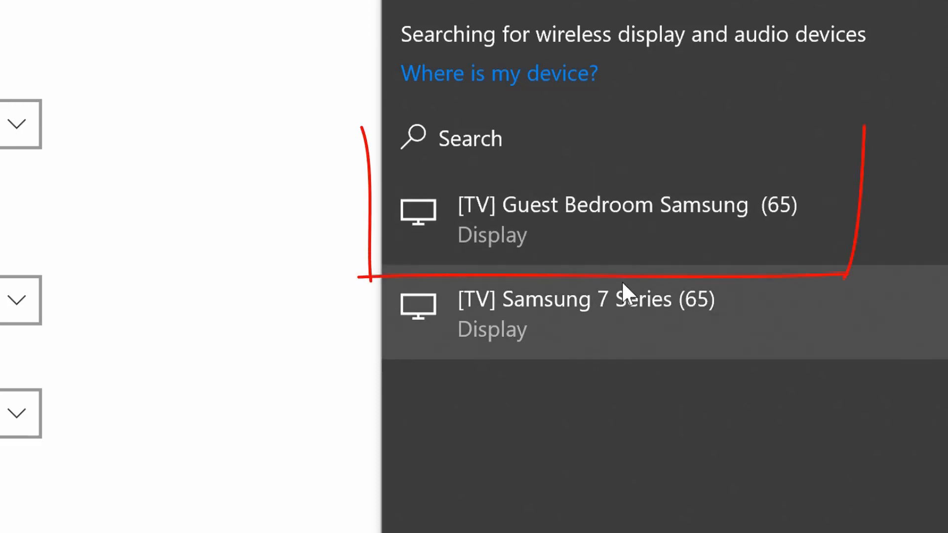
{"action": "mouse_move", "coordinate": [595, 236]}
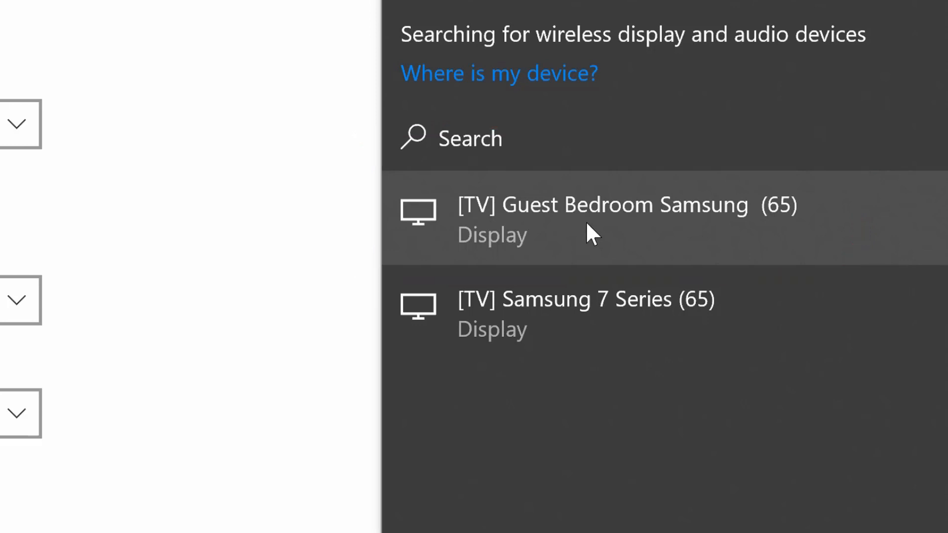
{"action": "left_click", "coordinate": [604, 219]}
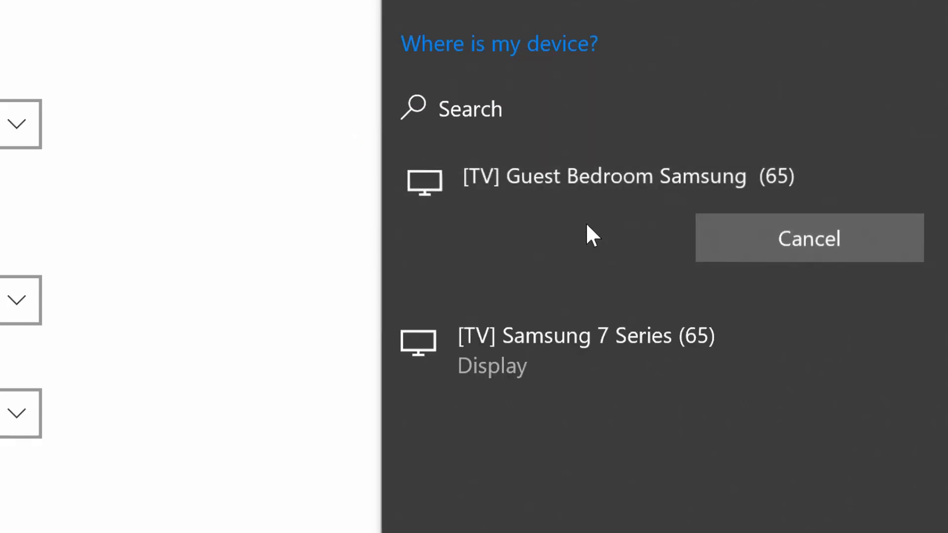
{"action": "left_click", "coordinate": [605, 176]}
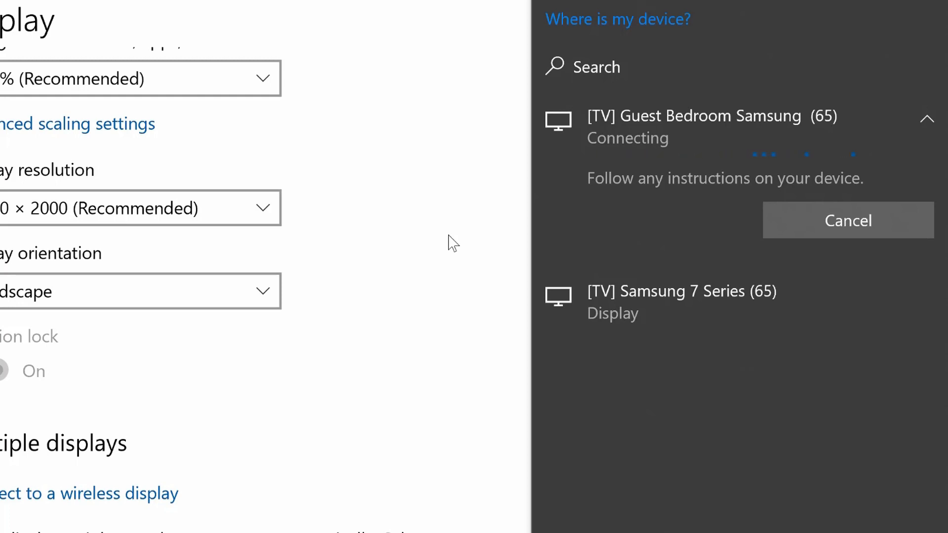
{"action": "scroll", "scroll_direction": "down", "scroll_amount": 3}
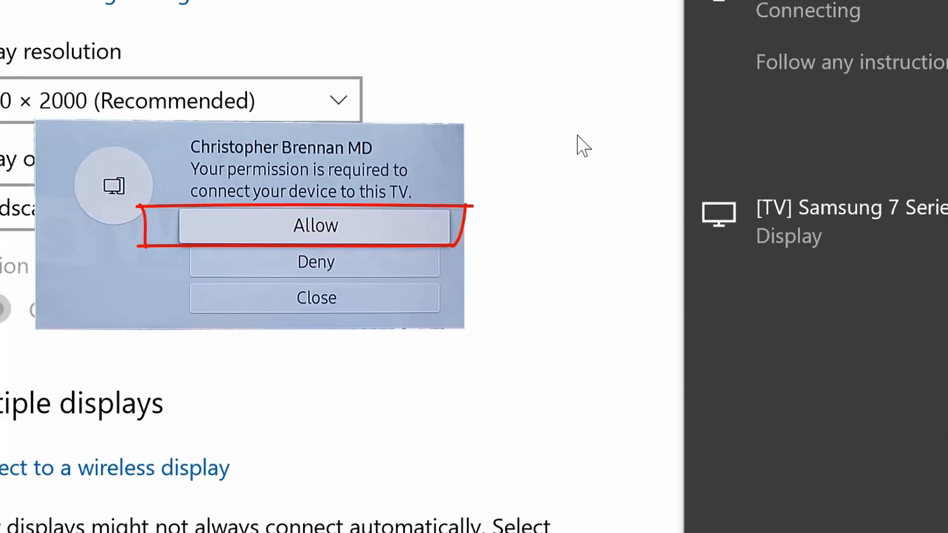
Step: With Guest Bedroom Samsung connected in Extend mode, allow mouse, keyboard, touch and pen input from it
{"action": "left_click", "coordinate": [315, 225]}
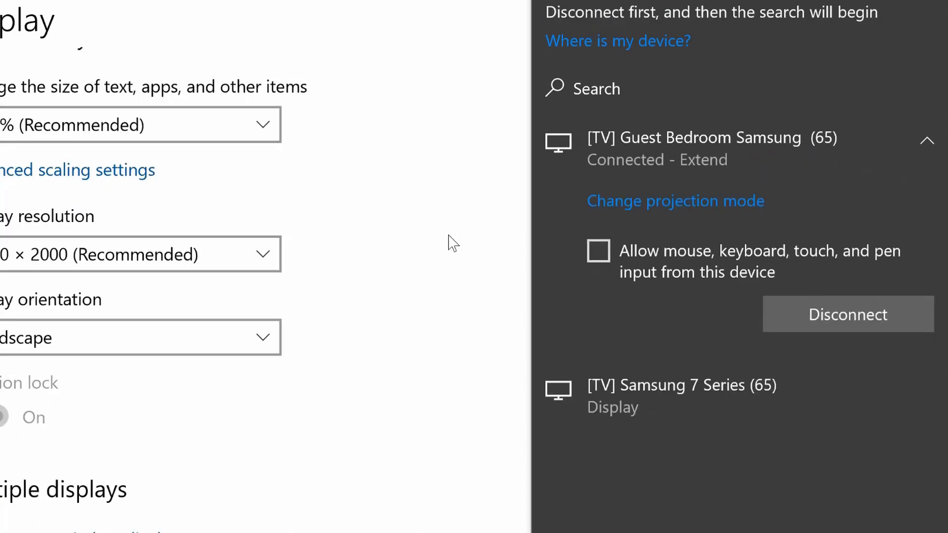
{"action": "scroll", "scroll_direction": "up", "scroll_amount": 3}
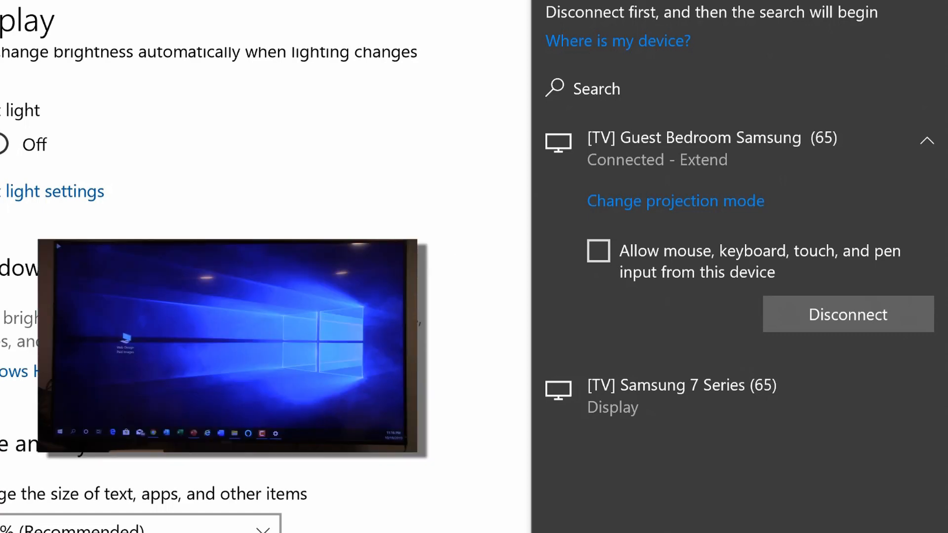
{"action": "left_click", "coordinate": [598, 250]}
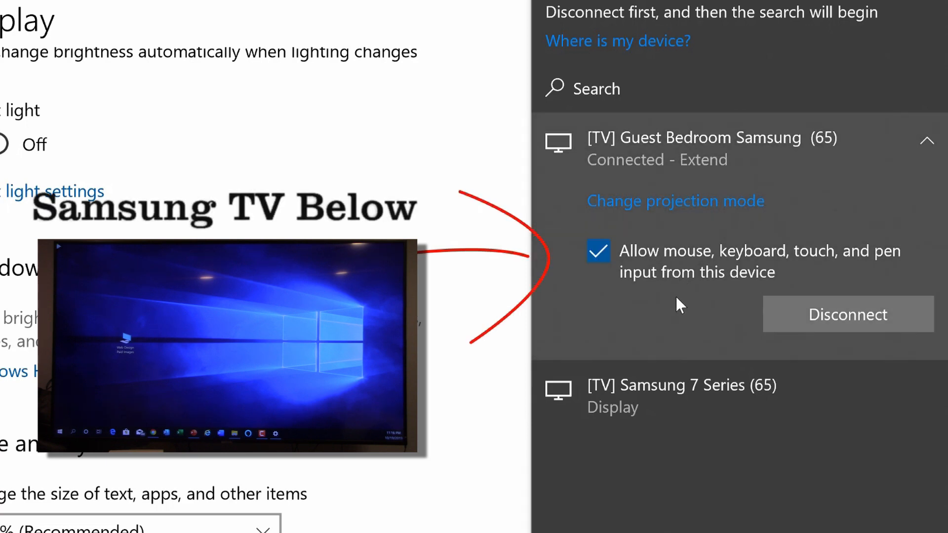
{"action": "mouse_move", "coordinate": [439, 200]}
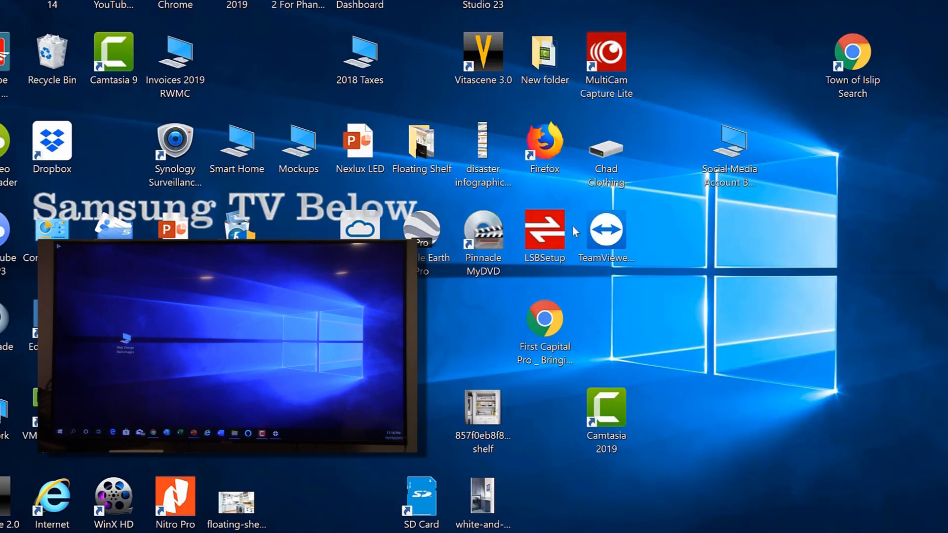
{"action": "mouse_move", "coordinate": [732, 271]}
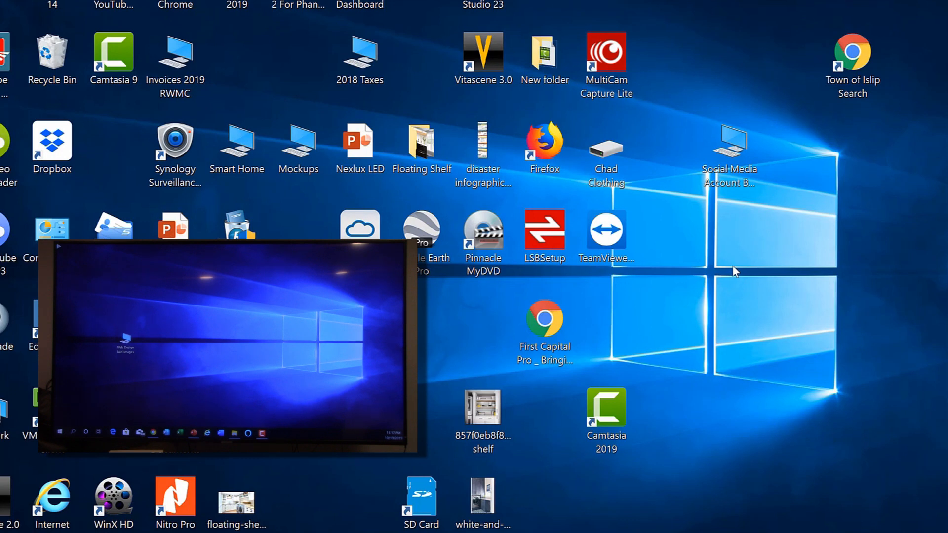
{"action": "mouse_move", "coordinate": [684, 201]}
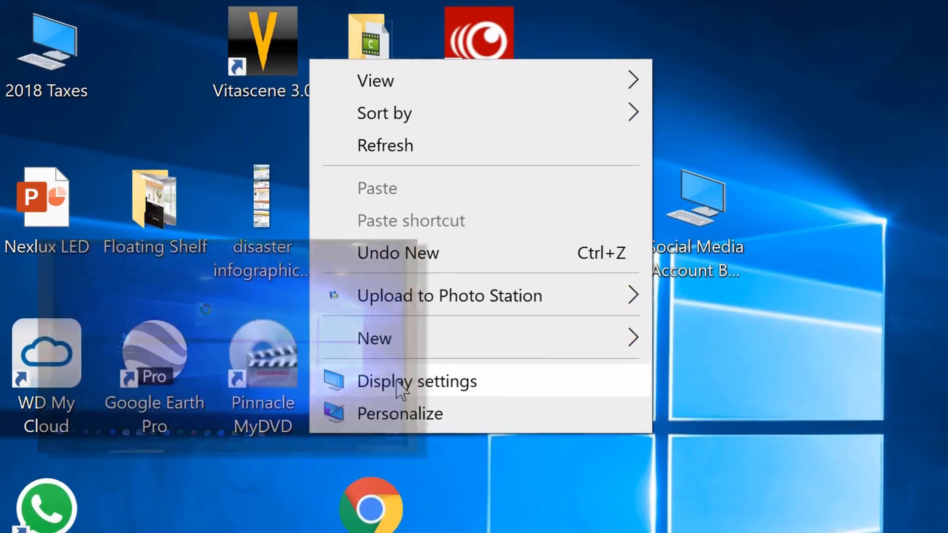
Step: Return to the Display page and bring the Multiple displays section into view
{"action": "left_click", "coordinate": [417, 382]}
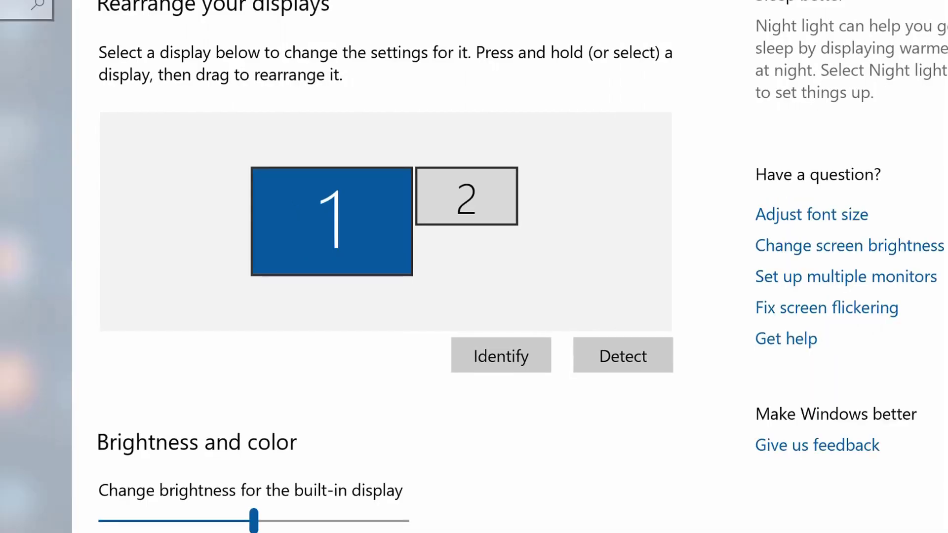
{"action": "scroll", "scroll_direction": "down", "scroll_amount": 3}
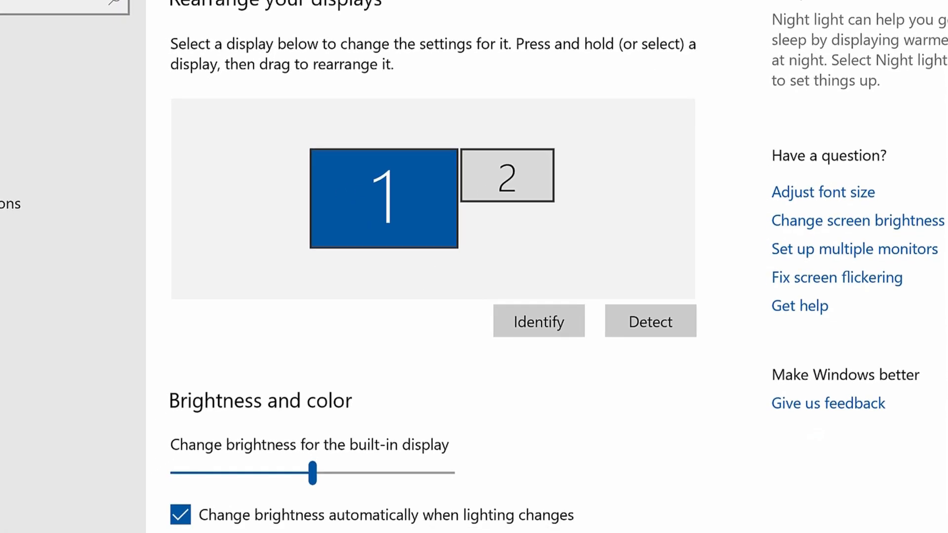
{"action": "scroll", "scroll_direction": "down", "scroll_amount": 3}
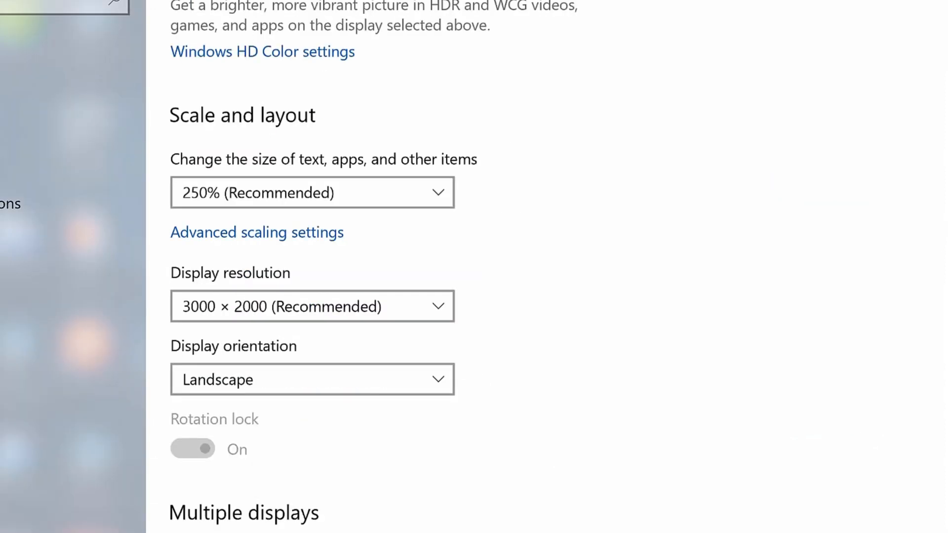
{"action": "scroll", "scroll_direction": "down", "scroll_amount": 3}
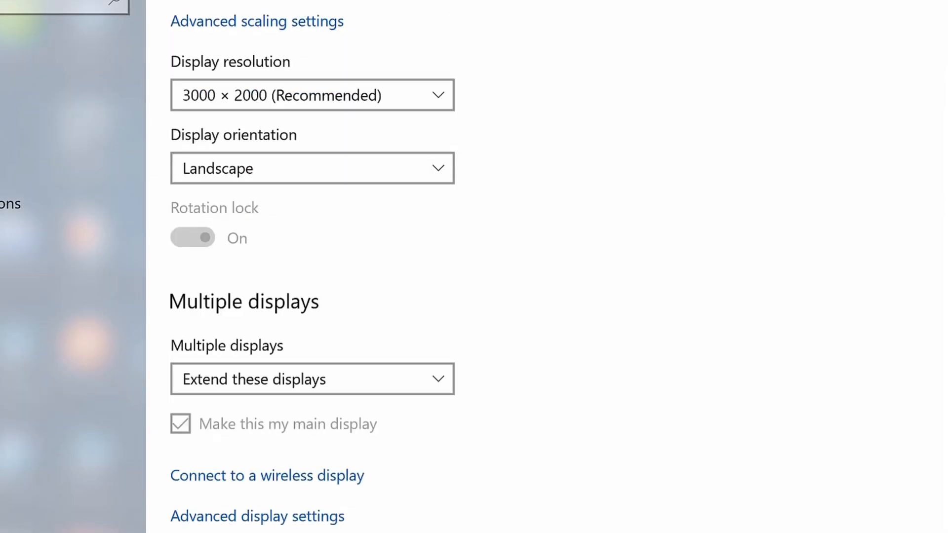
{"action": "mouse_move", "coordinate": [212, 348]}
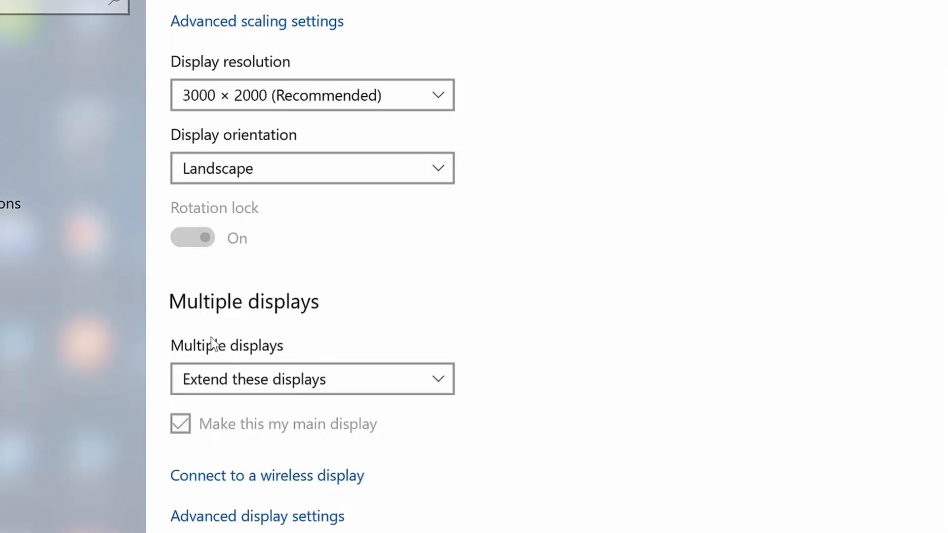
{"action": "mouse_move", "coordinate": [276, 390]}
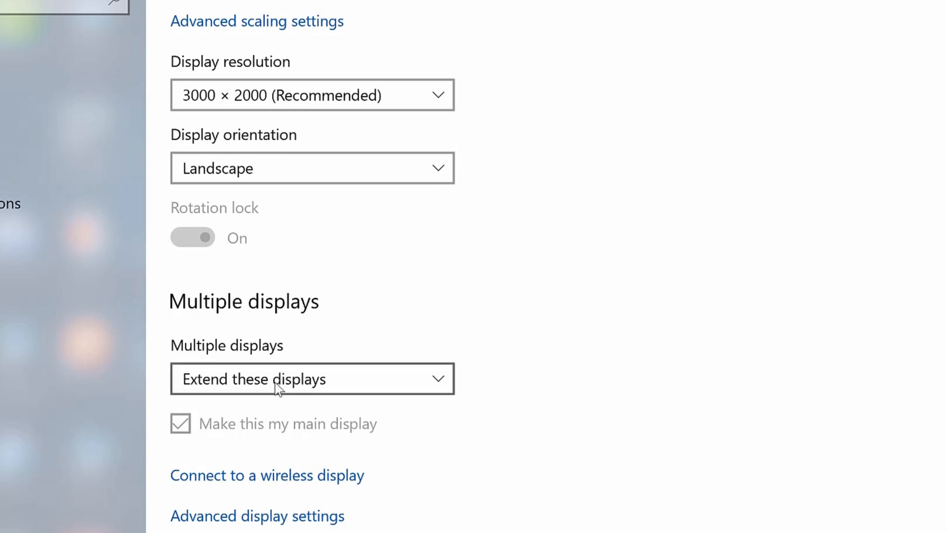
Step: Set Multiple displays to 'Extend these displays' for displays 1 and 2
{"action": "left_click", "coordinate": [312, 379]}
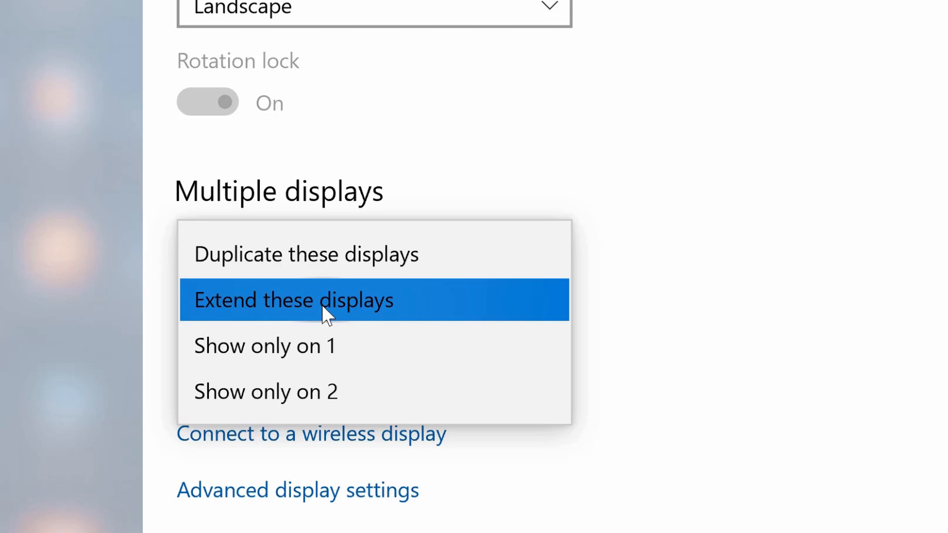
{"action": "left_click", "coordinate": [294, 300]}
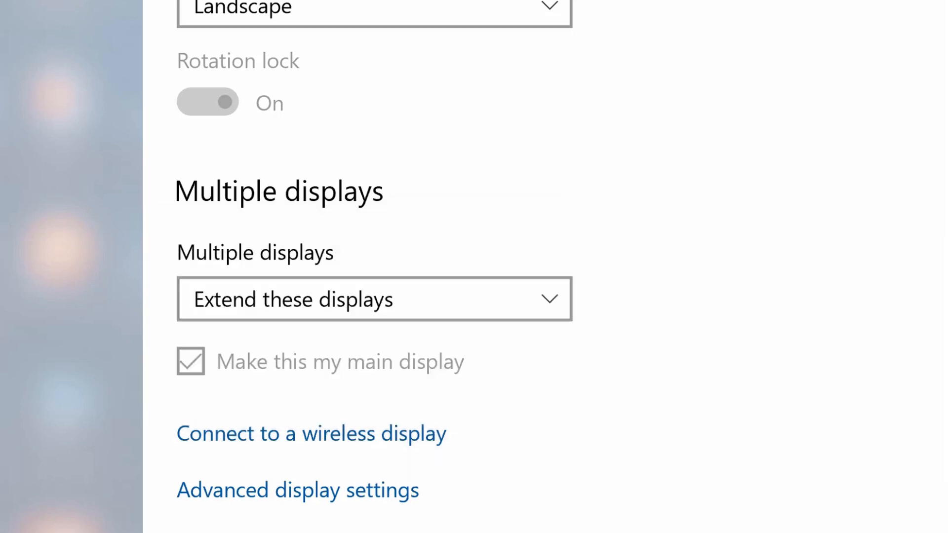
{"action": "scroll", "scroll_direction": "up", "scroll_amount": 3}
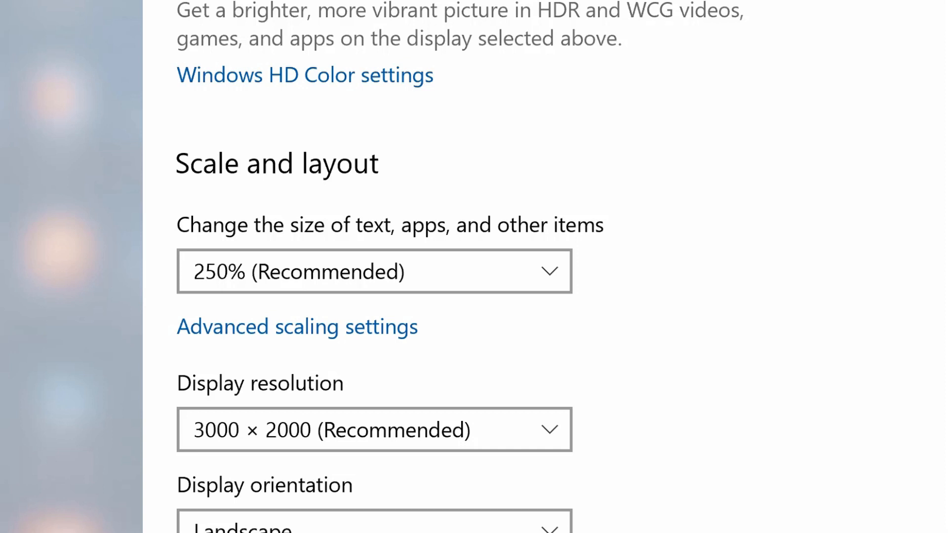
{"action": "scroll", "scroll_direction": "up", "scroll_amount": 3}
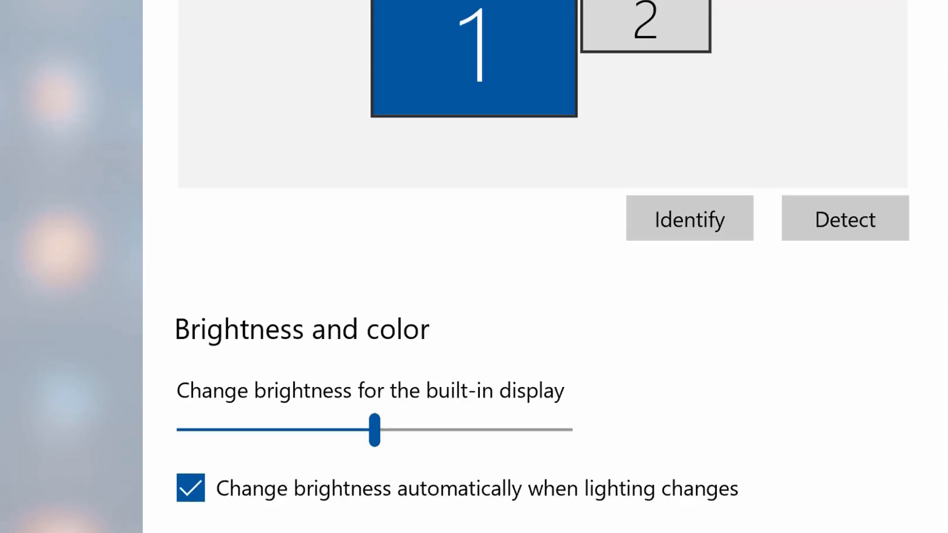